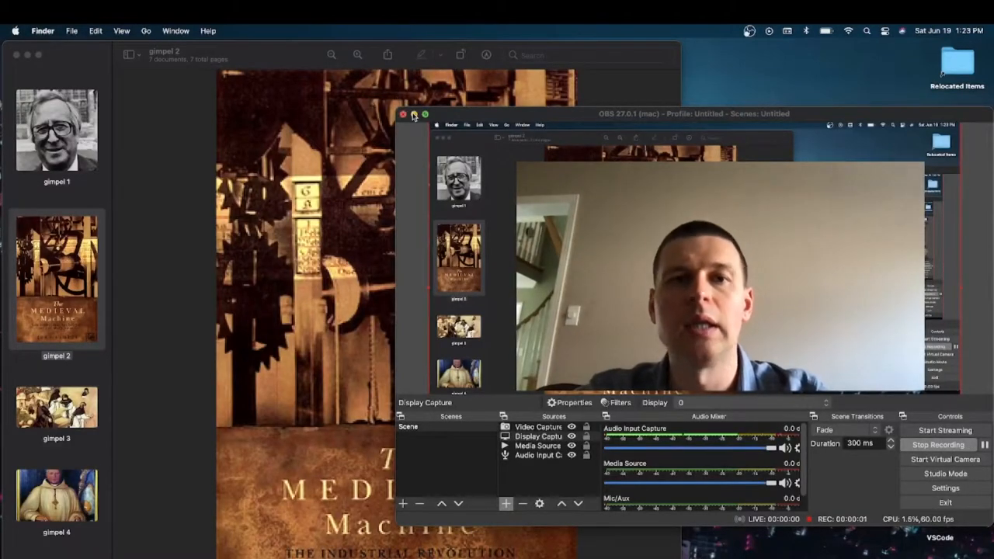
- Bring the Preview window with The Medieval Machine book cover in front of OBS
left_click(402, 115)
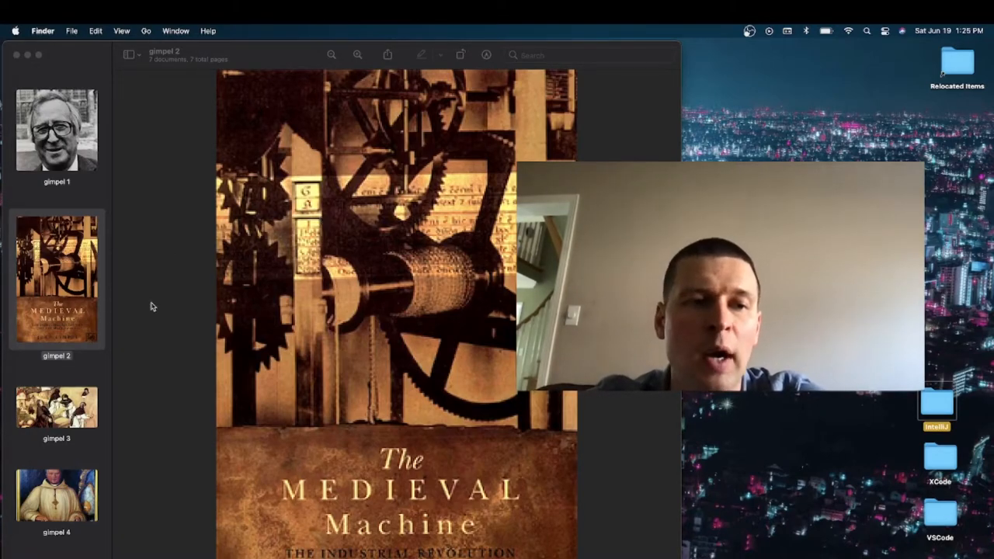
scroll("down", 3)
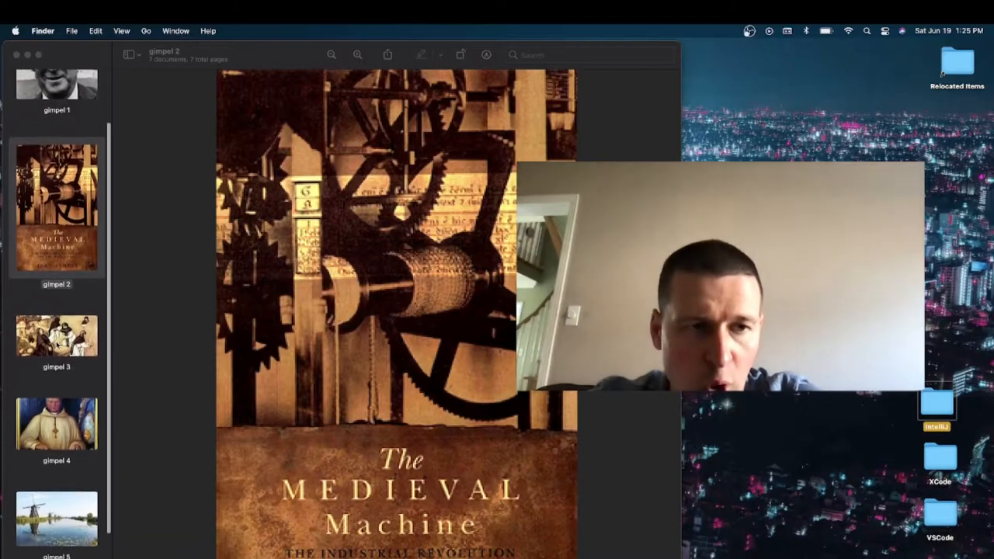
- Show the monks harvesting painting (gimpel 3), the seated monk portrait (gimpel 4), then back to gimpel 3
left_click(56, 339)
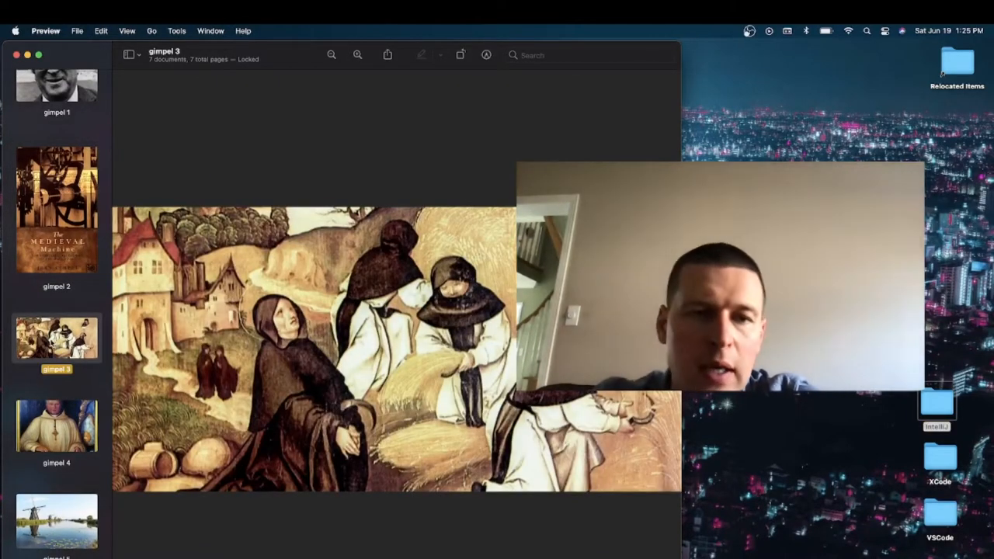
mouse_move(286, 379)
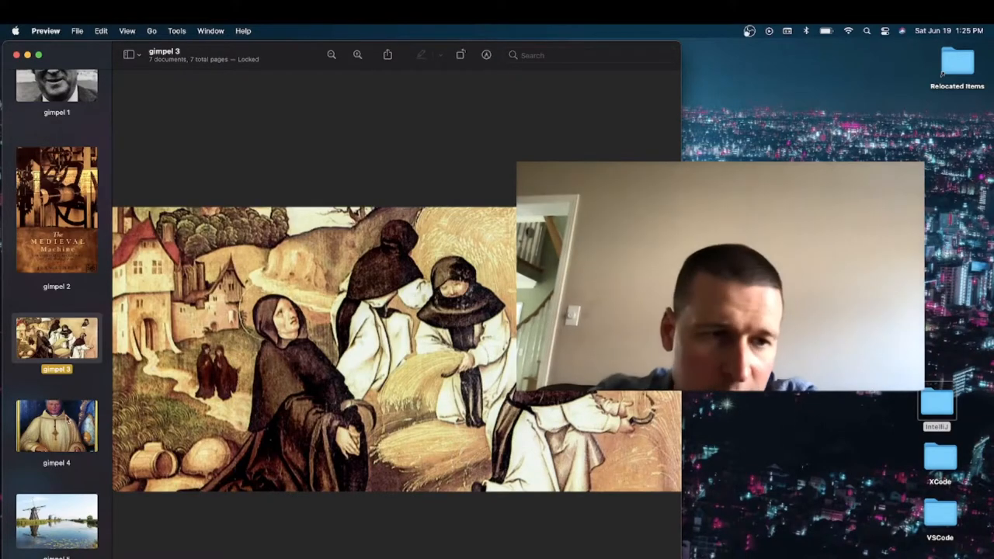
left_click(56, 425)
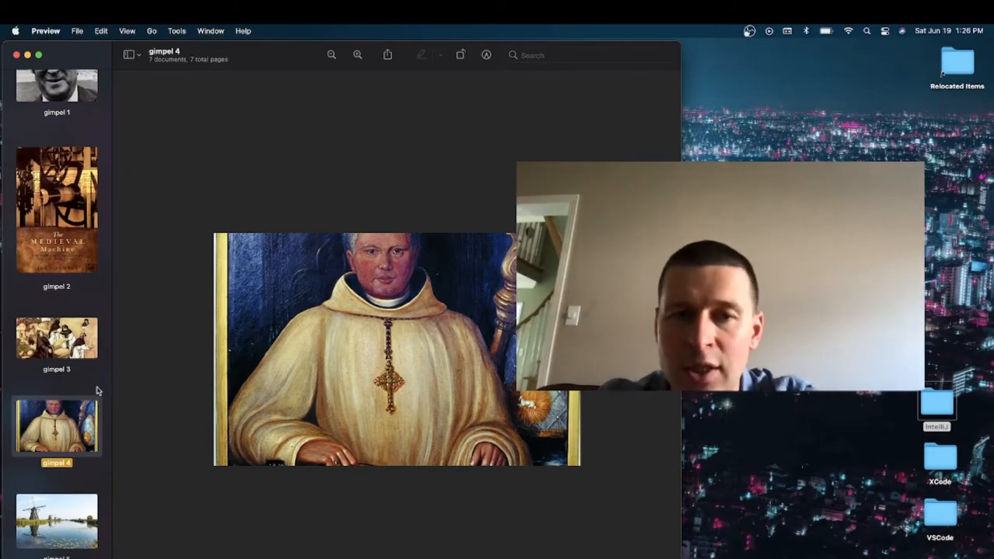
left_click(56, 339)
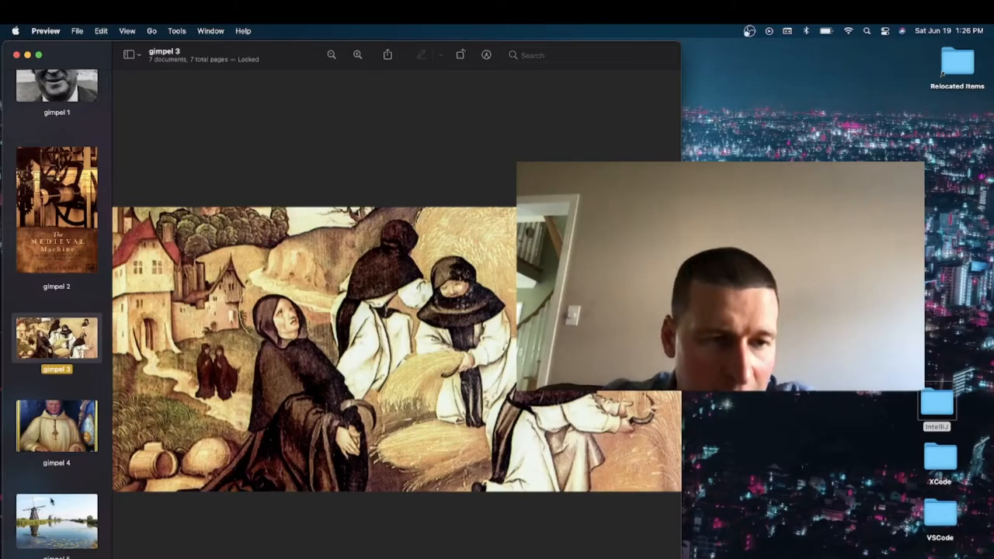
- Show the windmills-along-a-canal photo (gimpel 5), then the winter windmill painting (gimpel 7)
left_click(56, 521)
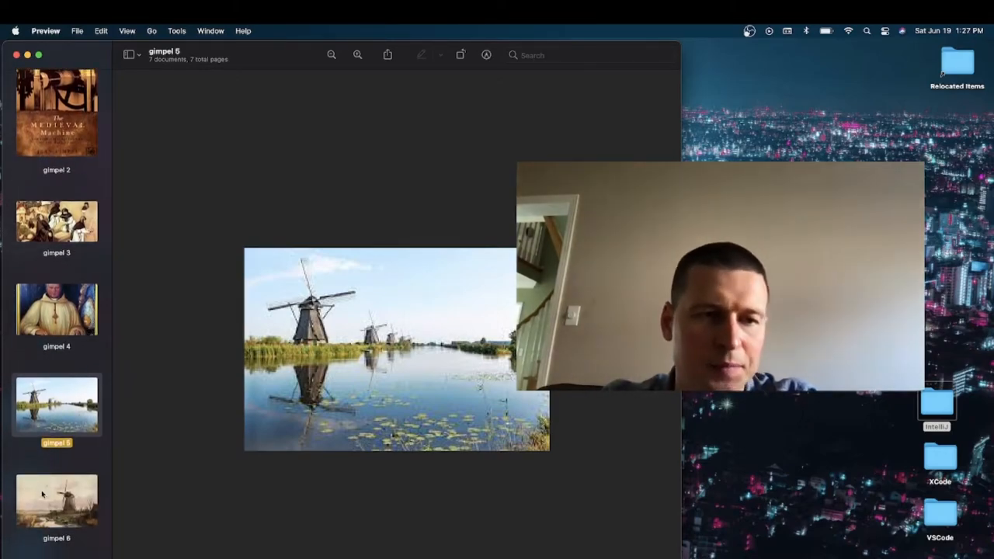
left_click(56, 500)
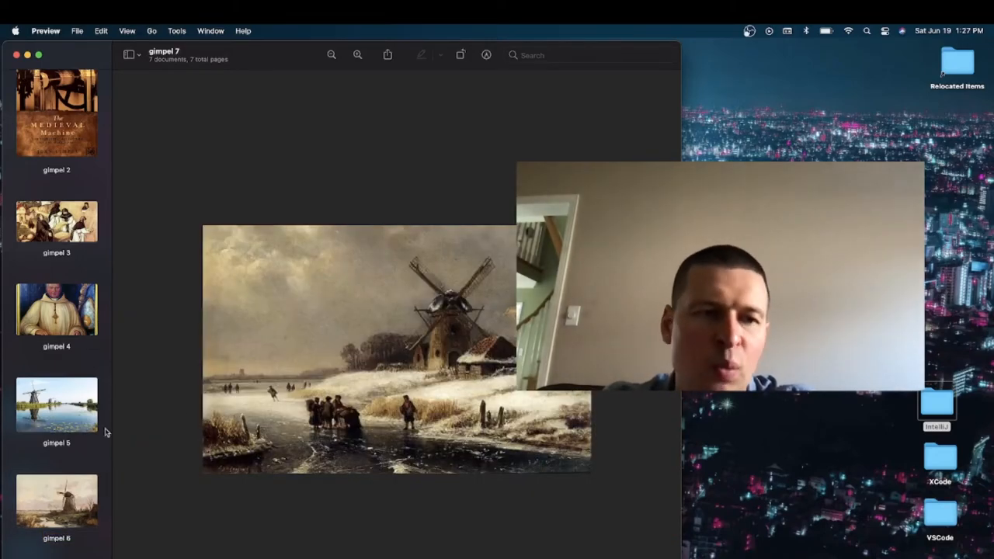
- Return to the seated monk portrait, gimpel 4
left_click(56, 309)
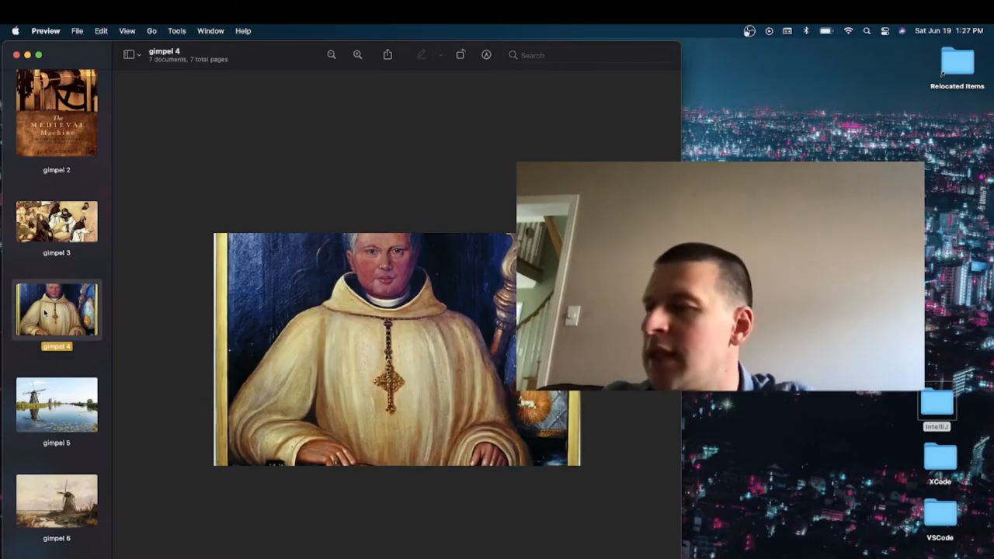